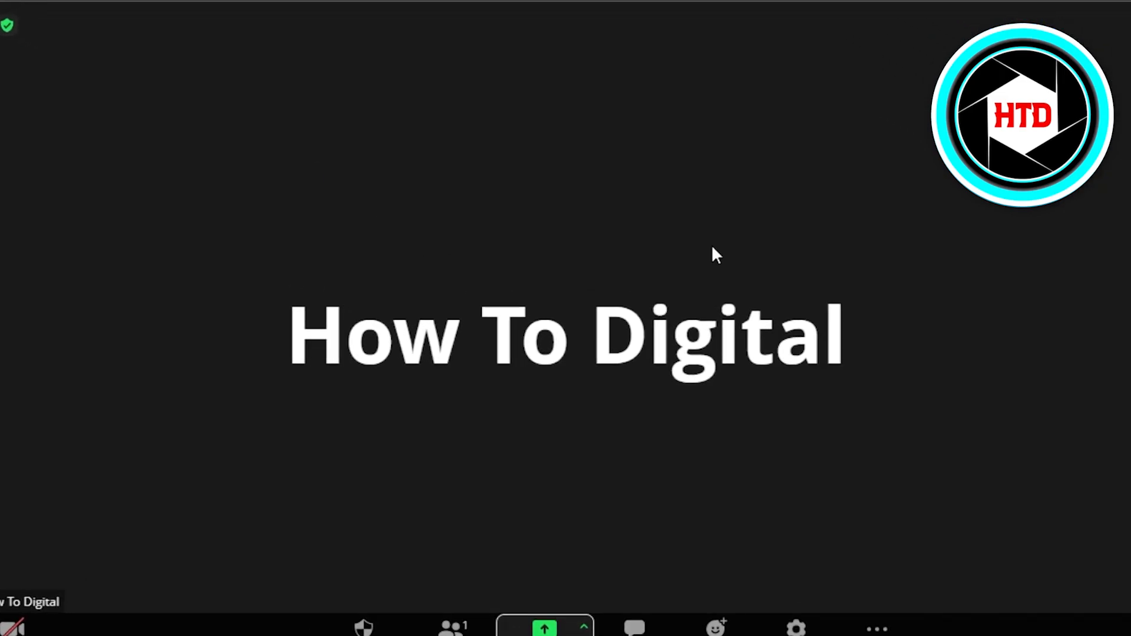
mouse_move(361, 156)
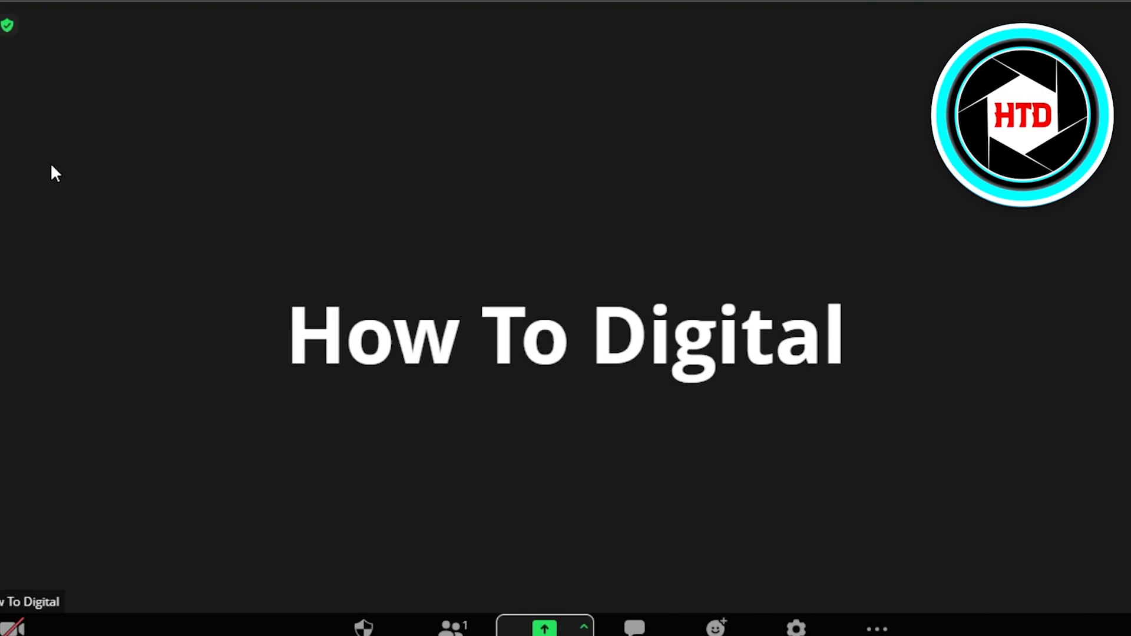
mouse_move(59, 310)
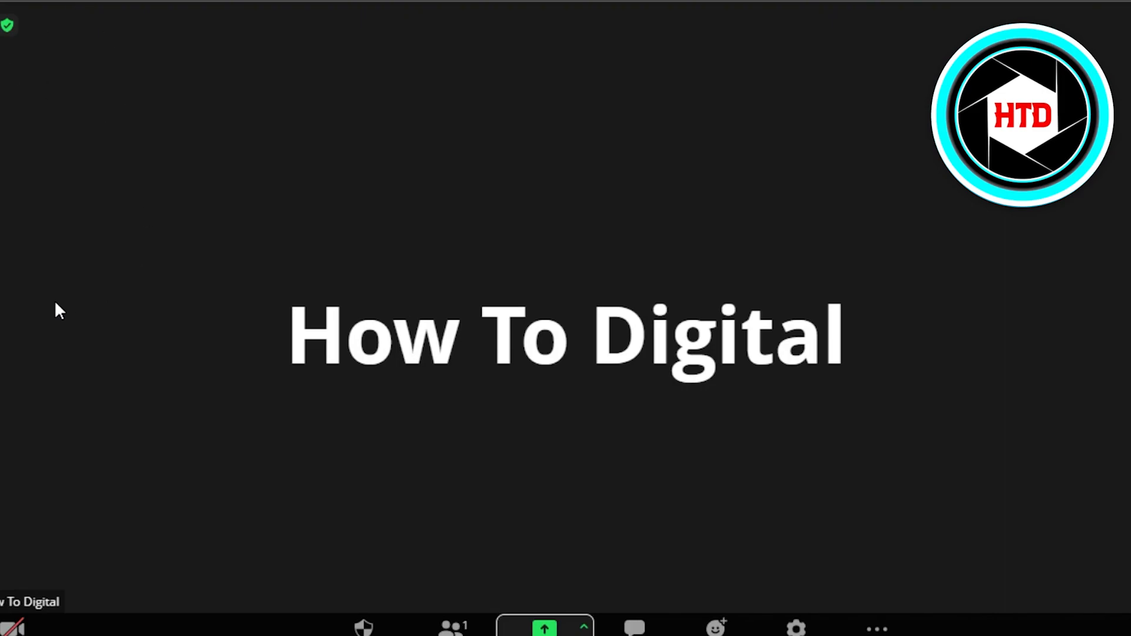
mouse_move(99, 418)
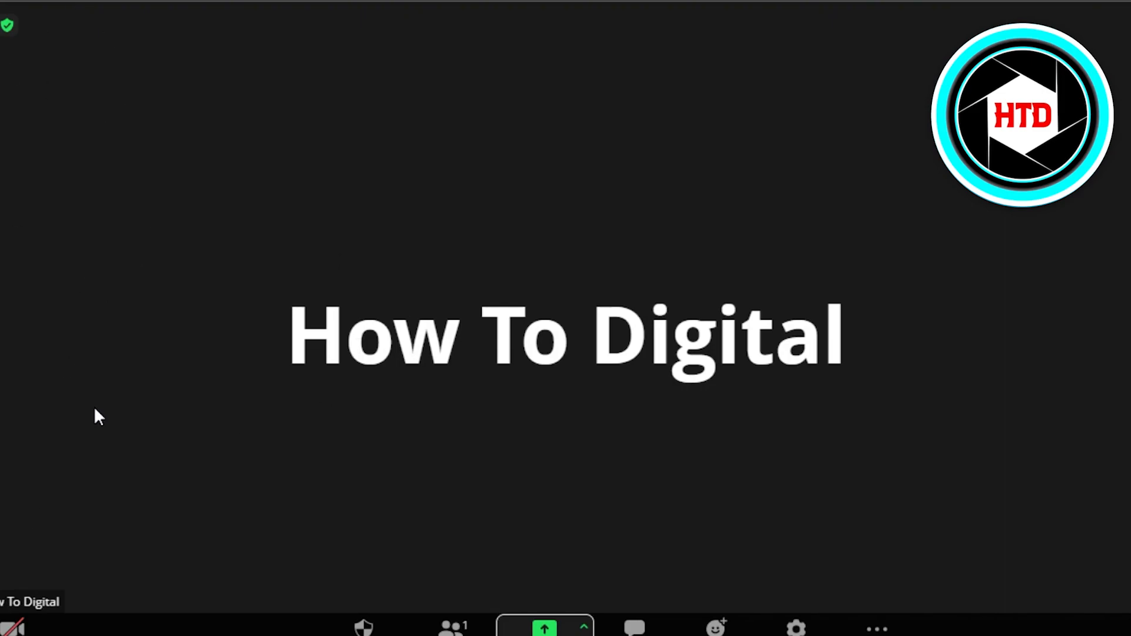
mouse_move(404, 89)
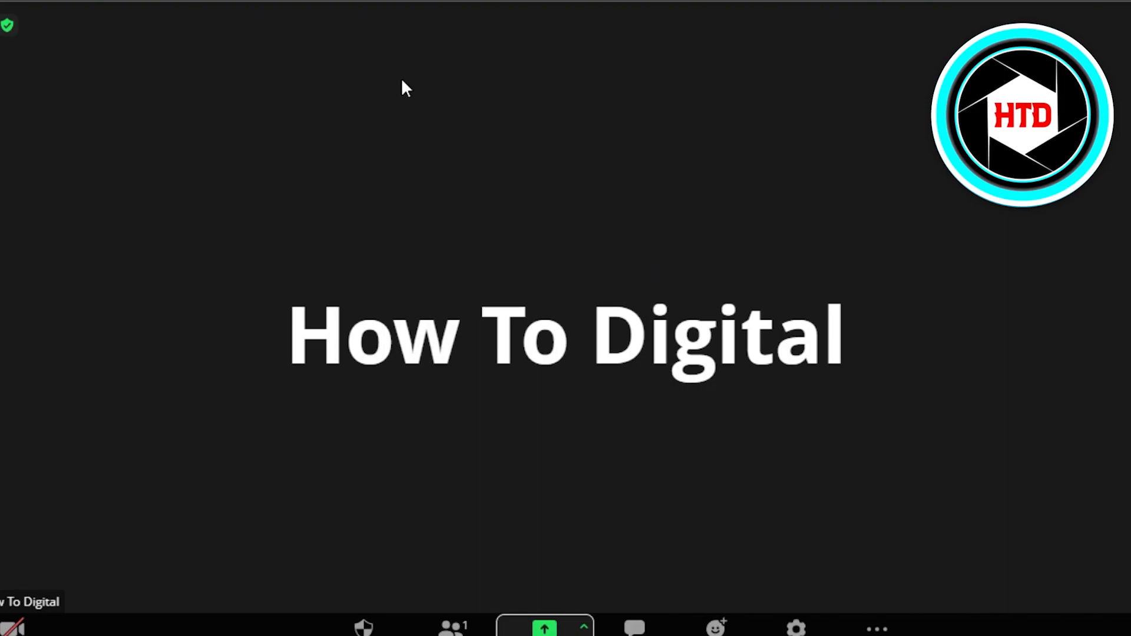
mouse_move(317, 425)
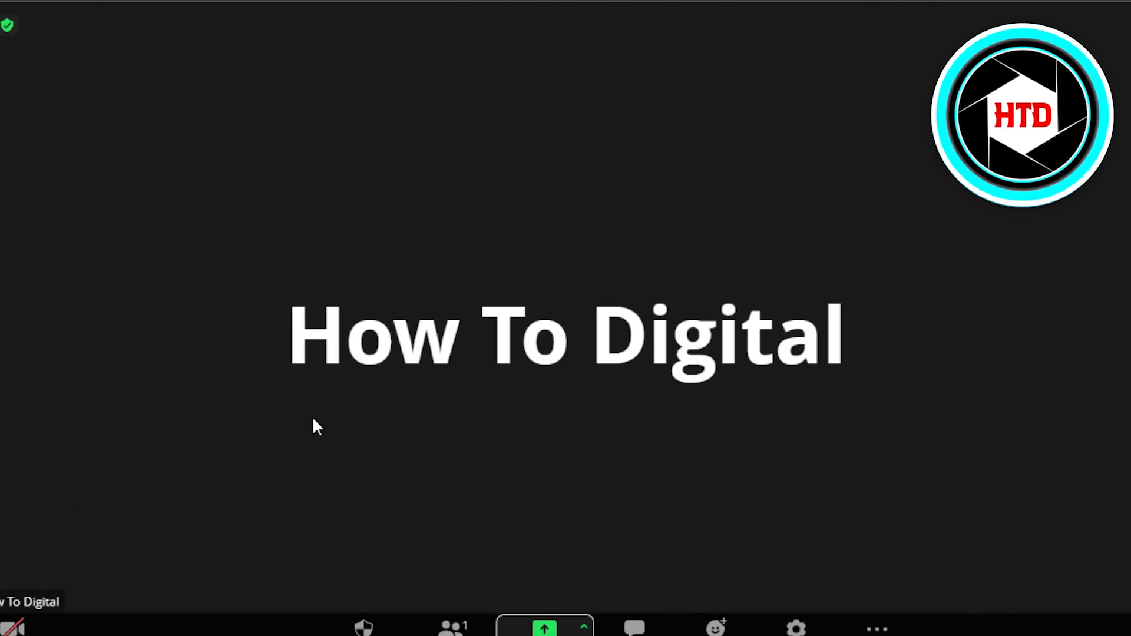
mouse_move(531, 533)
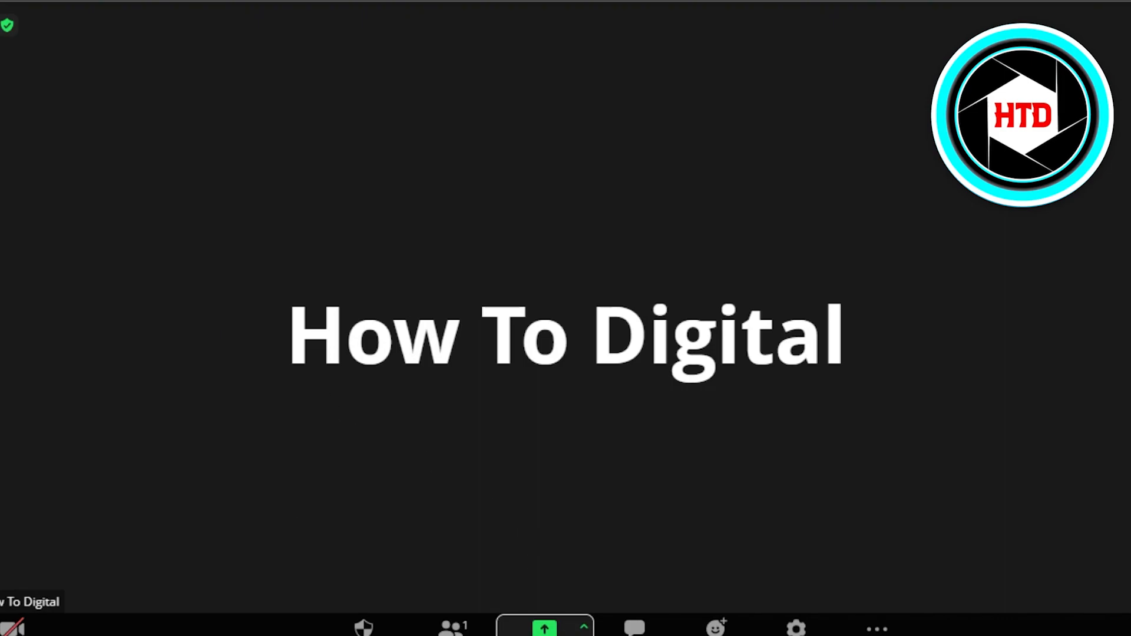
Choose Entire Screen as the share source and select the screen thumbnail.
left_click(545, 627)
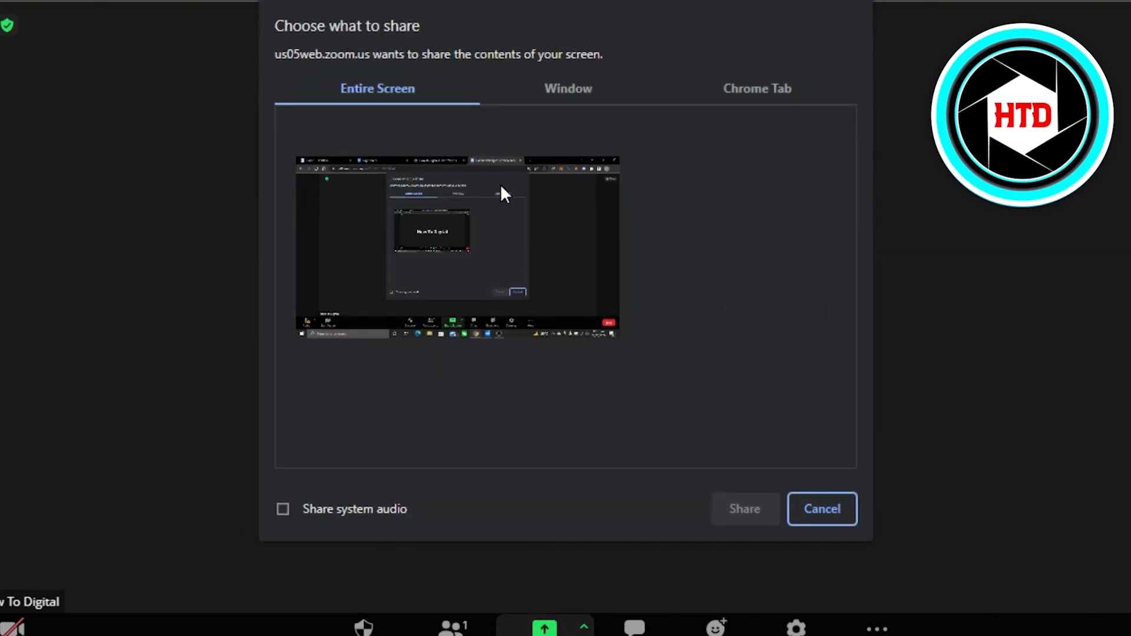
left_click(457, 245)
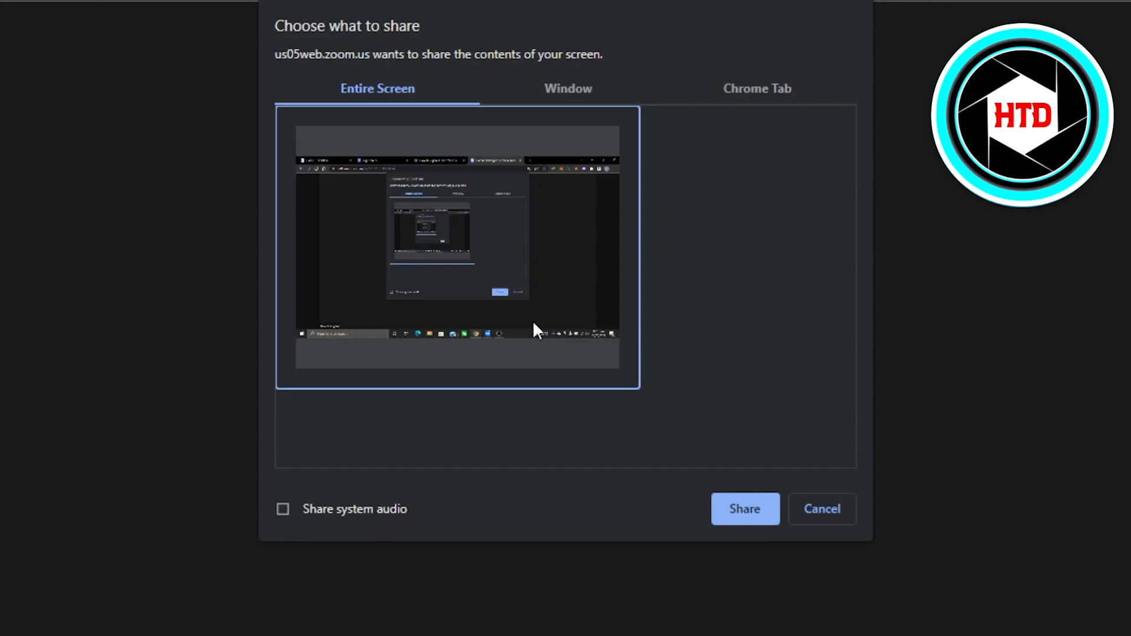
left_click(744, 509)
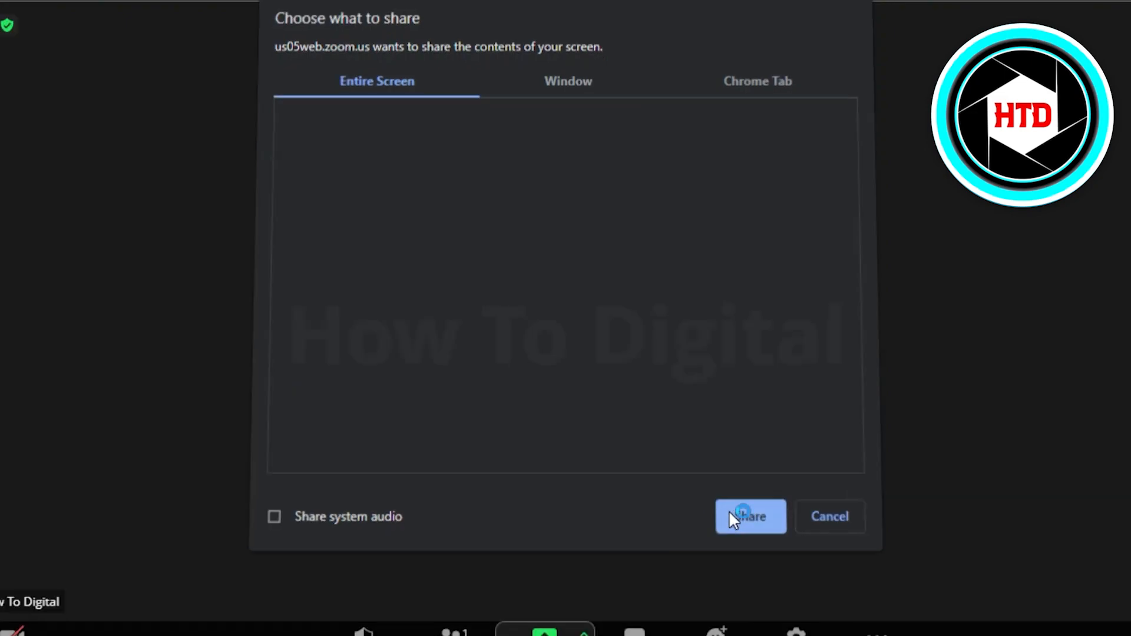
Confirm Share so the entire screen is broadcast to the meeting.
left_click(751, 516)
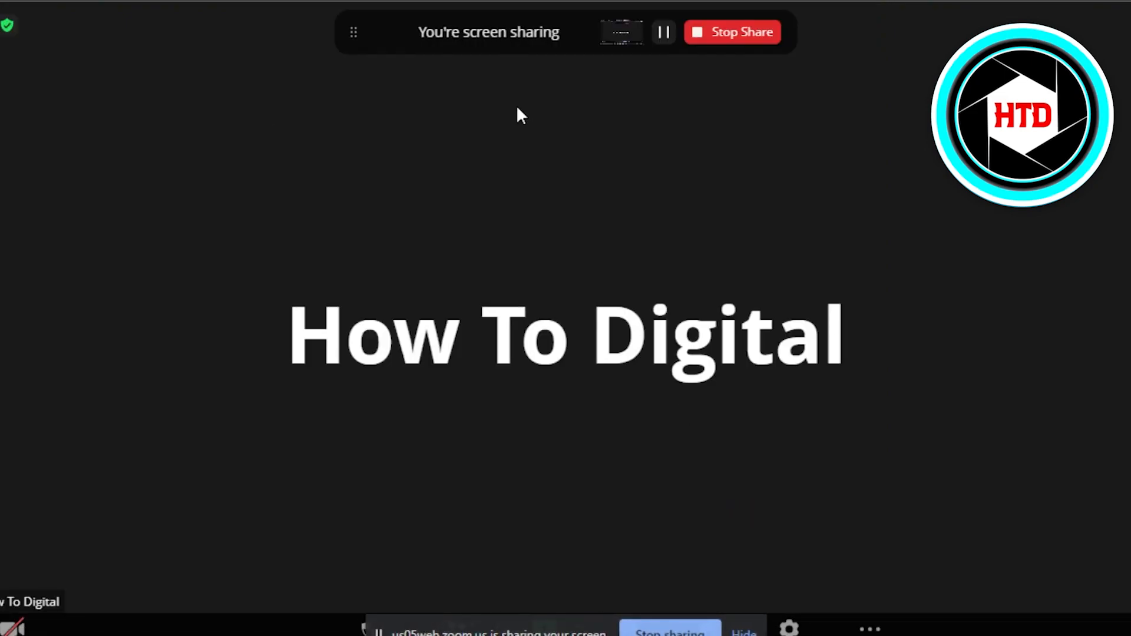
mouse_move(732, 32)
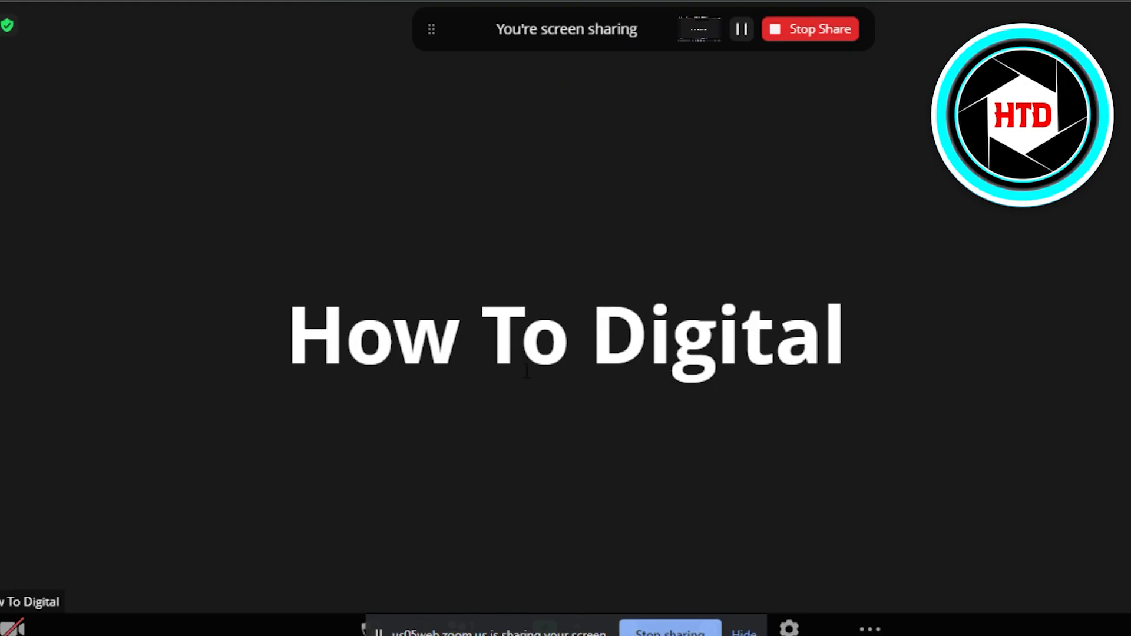
mouse_move(888, 185)
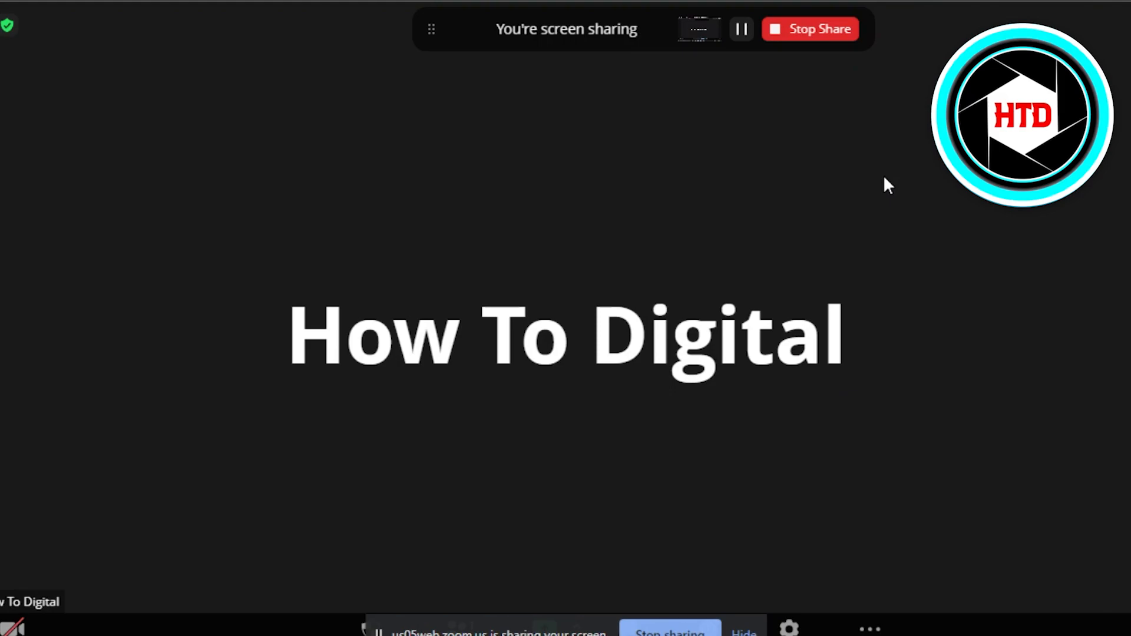
mouse_move(497, 491)
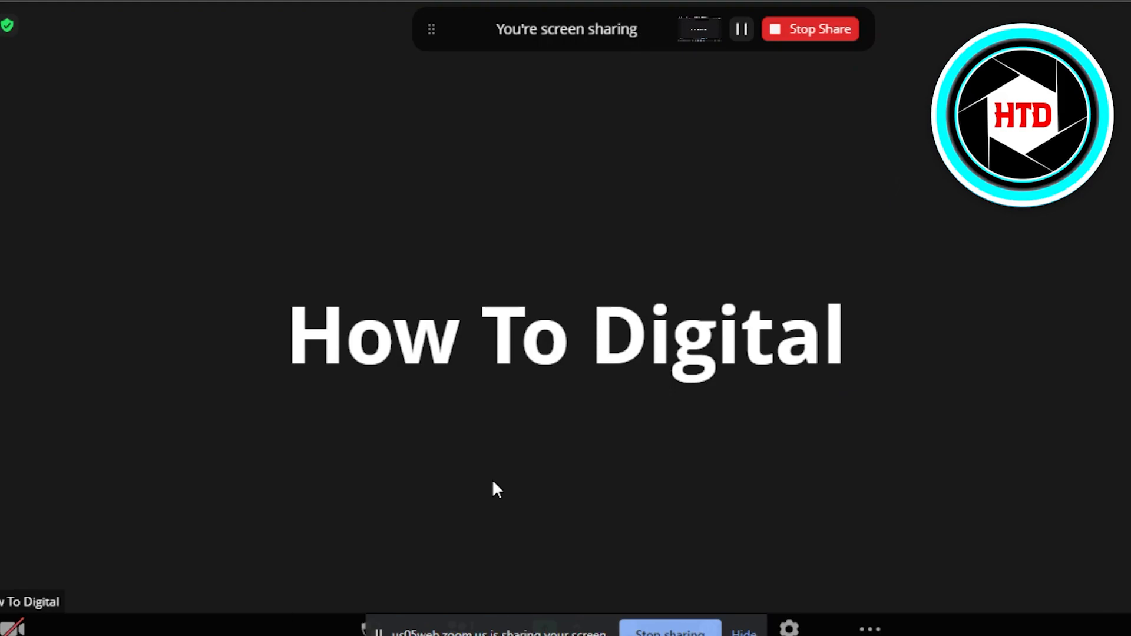
mouse_move(628, 442)
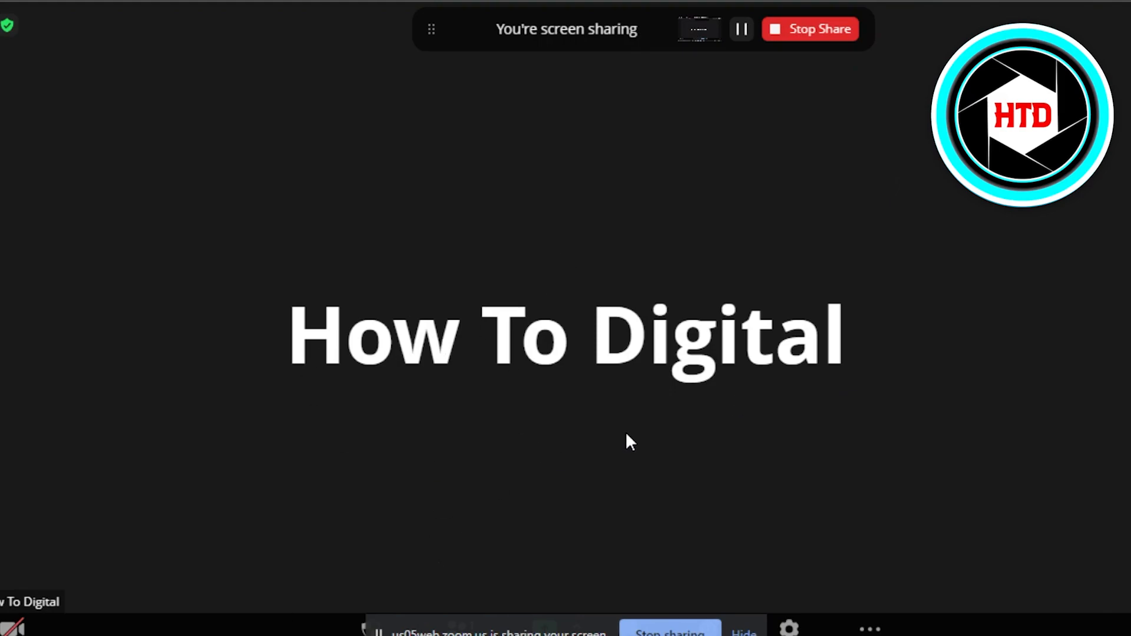
mouse_move(557, 417)
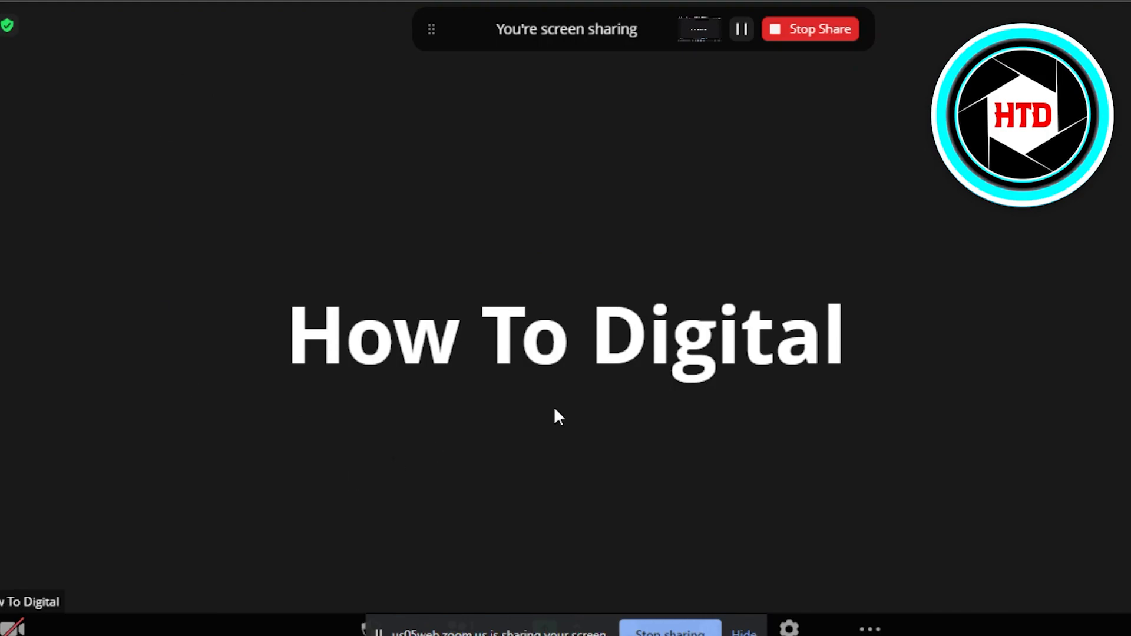
mouse_move(815, 244)
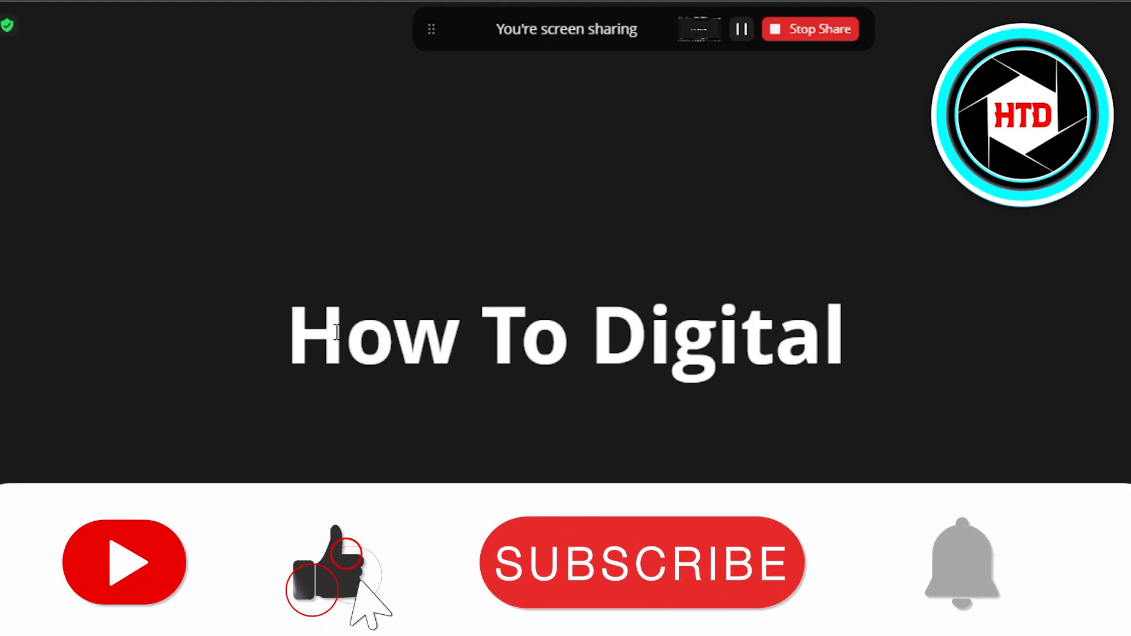
left_click(642, 564)
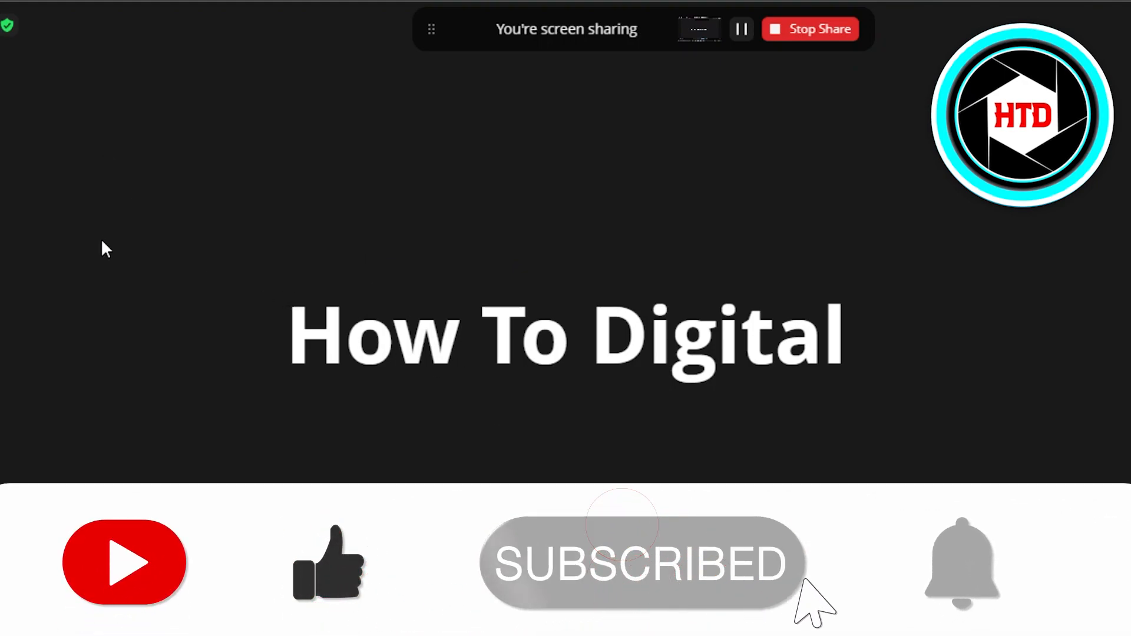